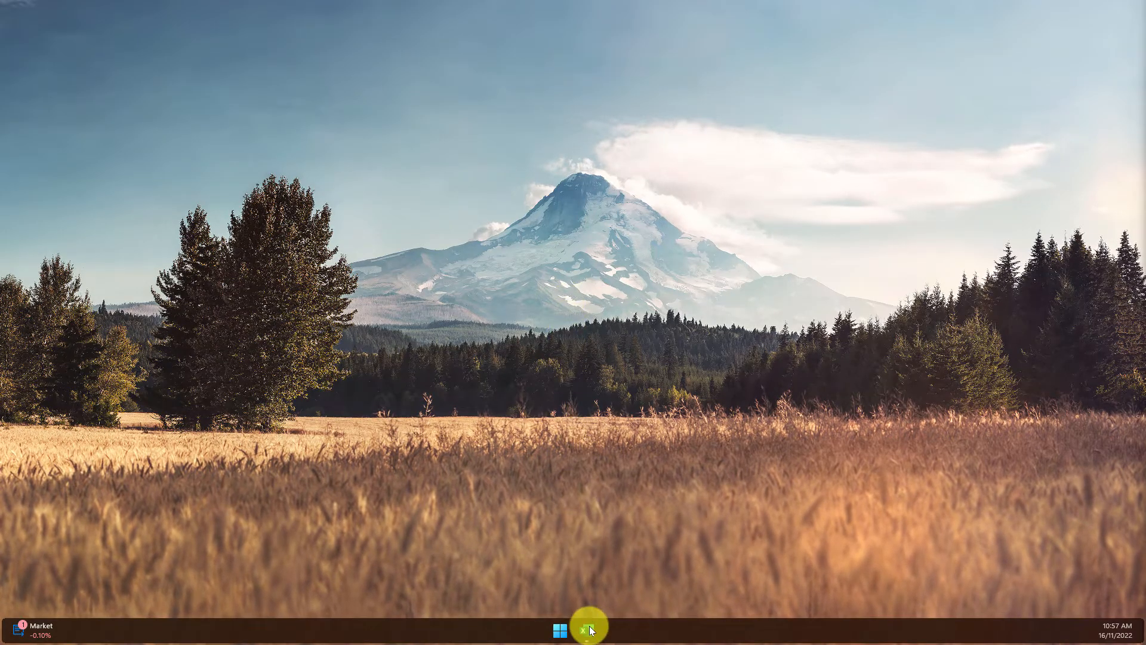
# Step: Bring up the golf score workbook in Excel from the taskbar
pyautogui.click(584, 627)
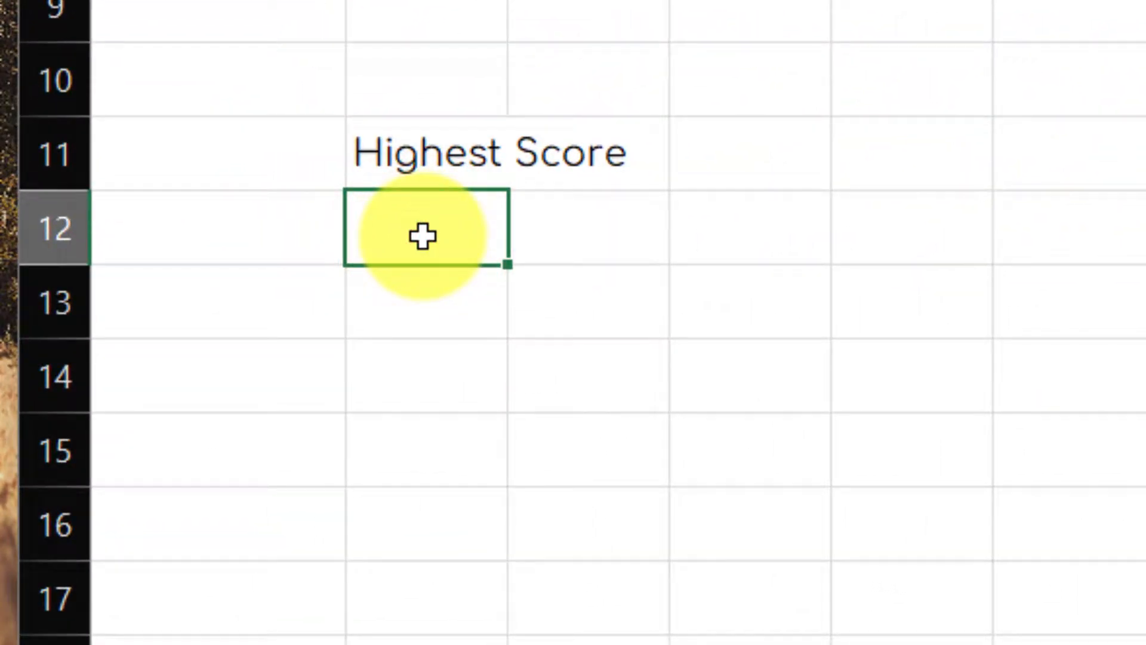
# Step: Enter =LARGE(T5:T8,1) below Highest Score to return the top total
pyautogui.write('=')
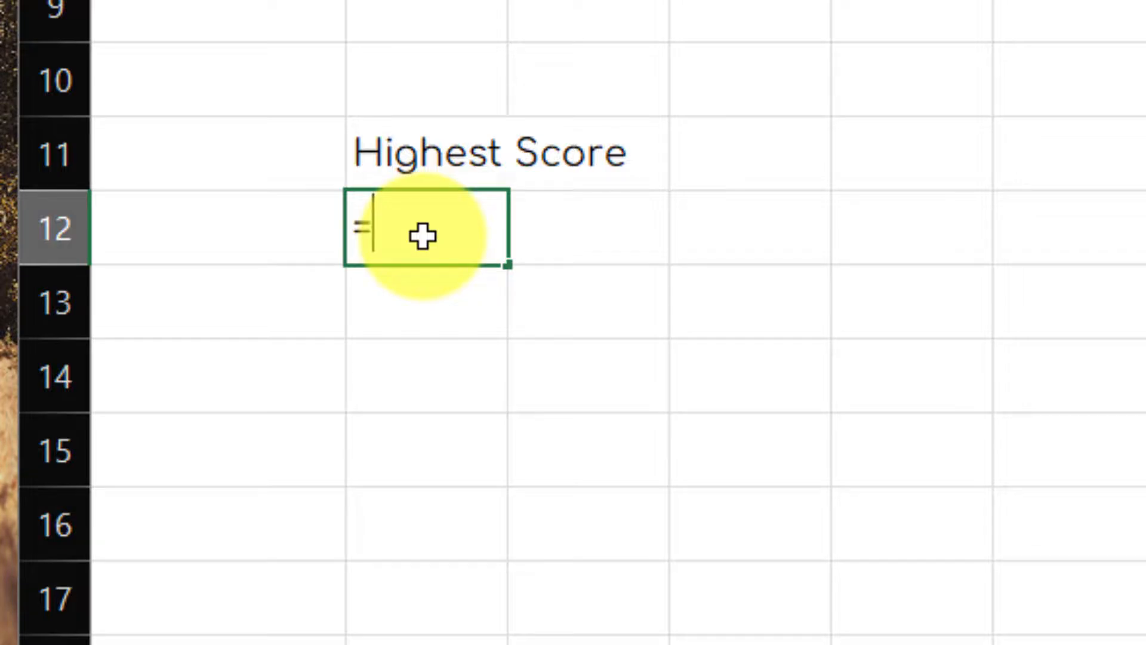
pyautogui.write('LARG')
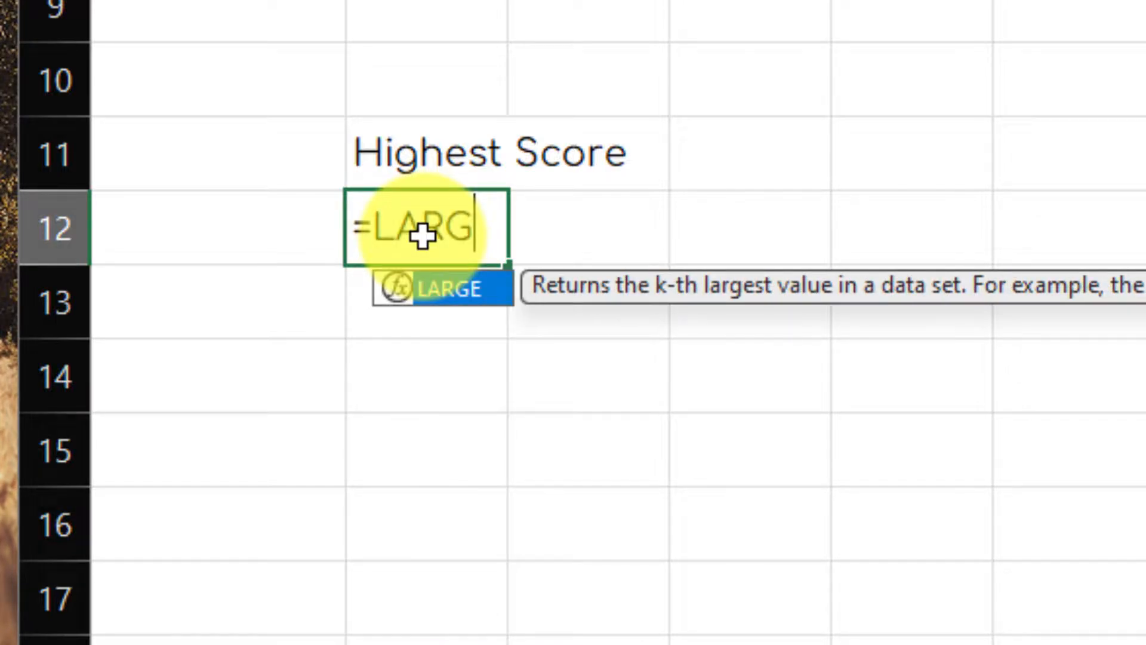
pyautogui.write('E')
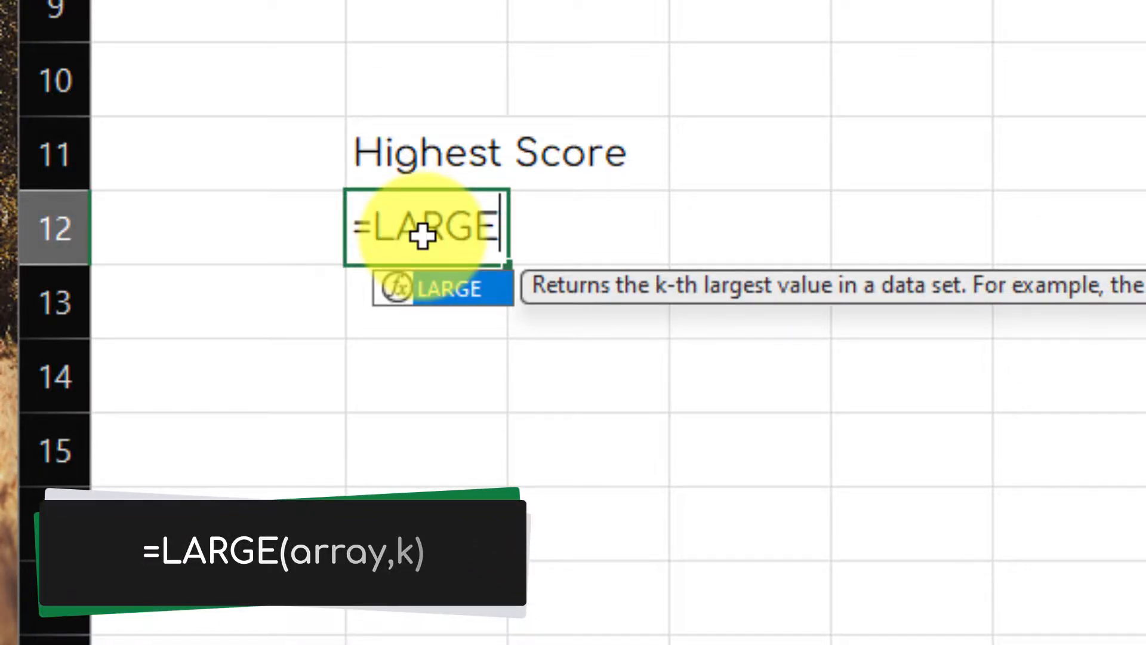
pyautogui.write('(T5:T8')
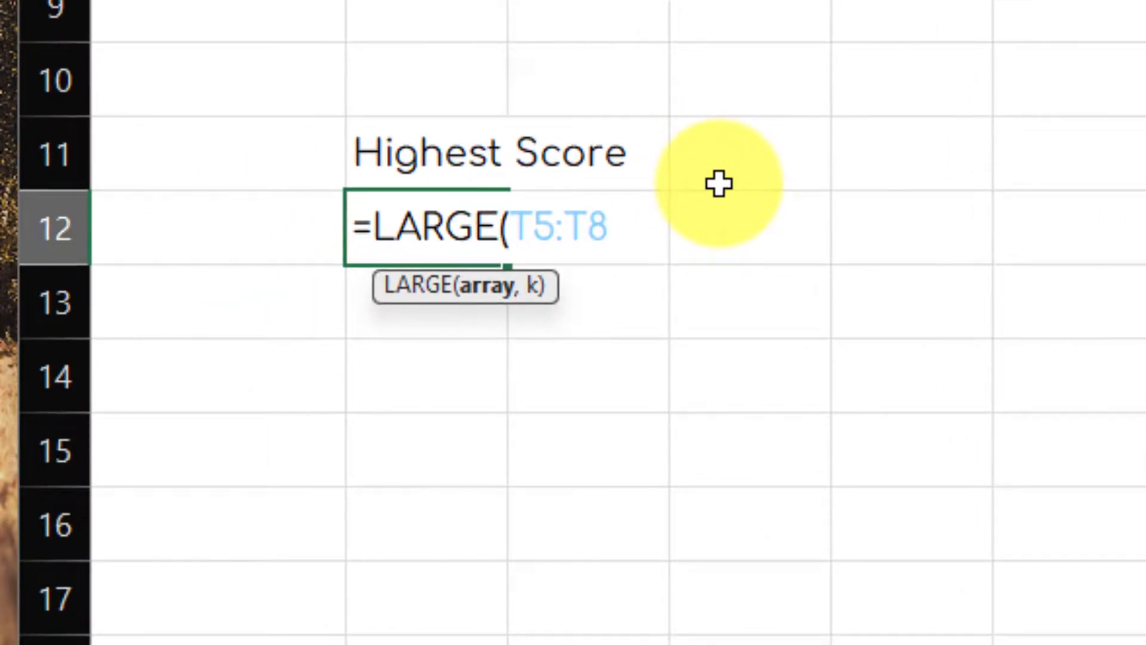
pyautogui.write(',')
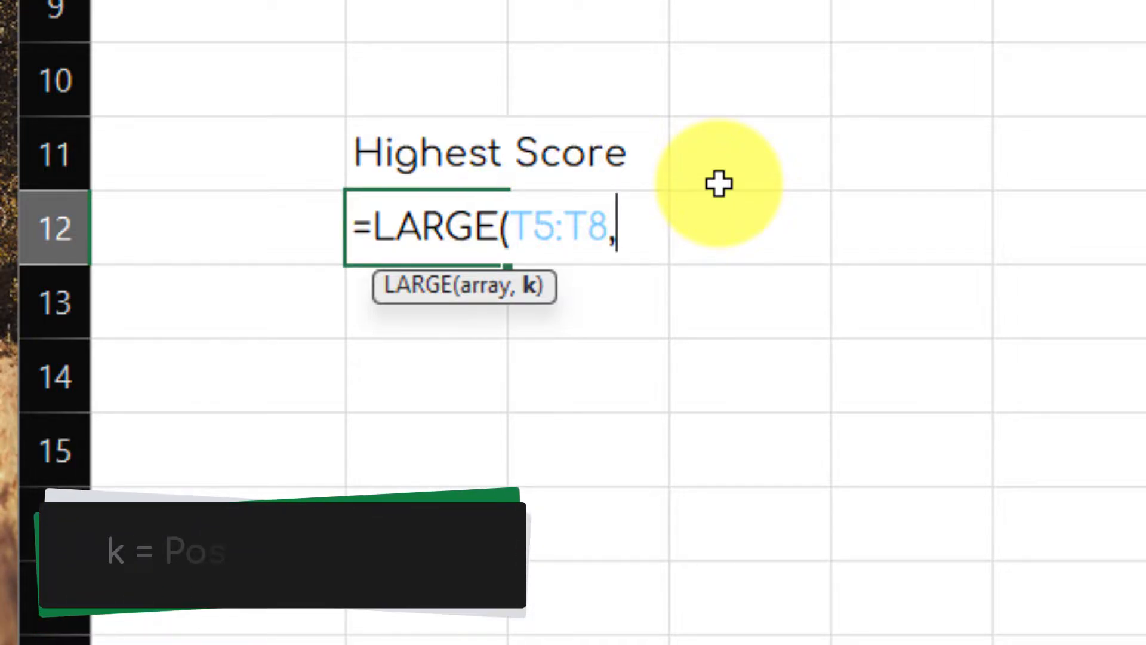
pyautogui.write('1')
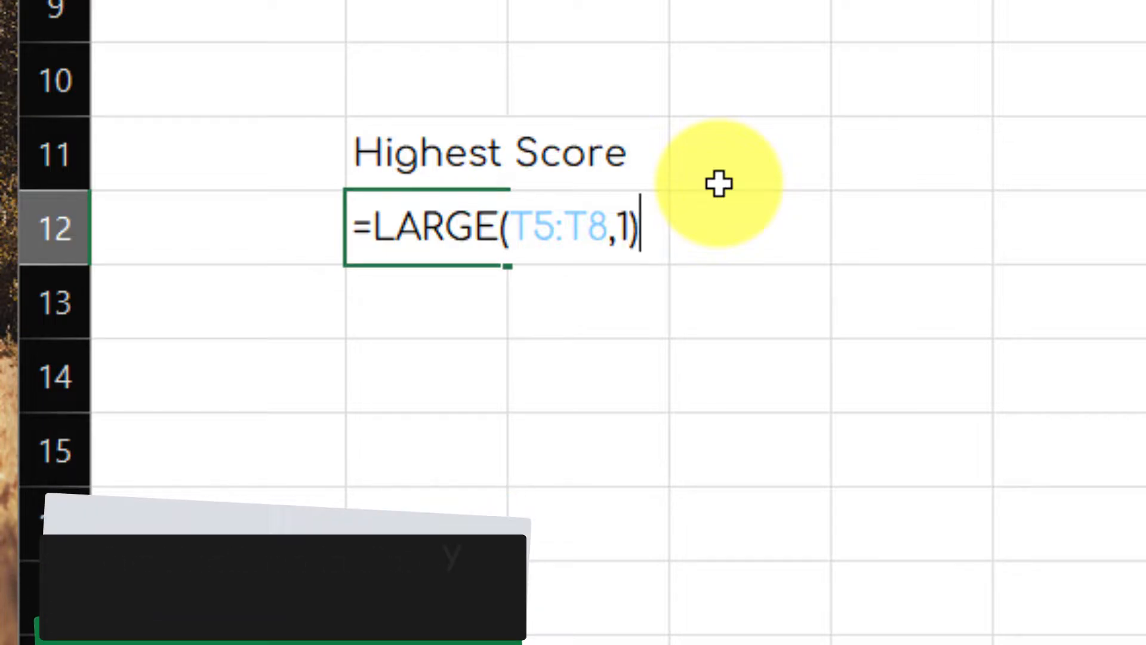
pyautogui.press('Enter')
pyautogui.write('=')
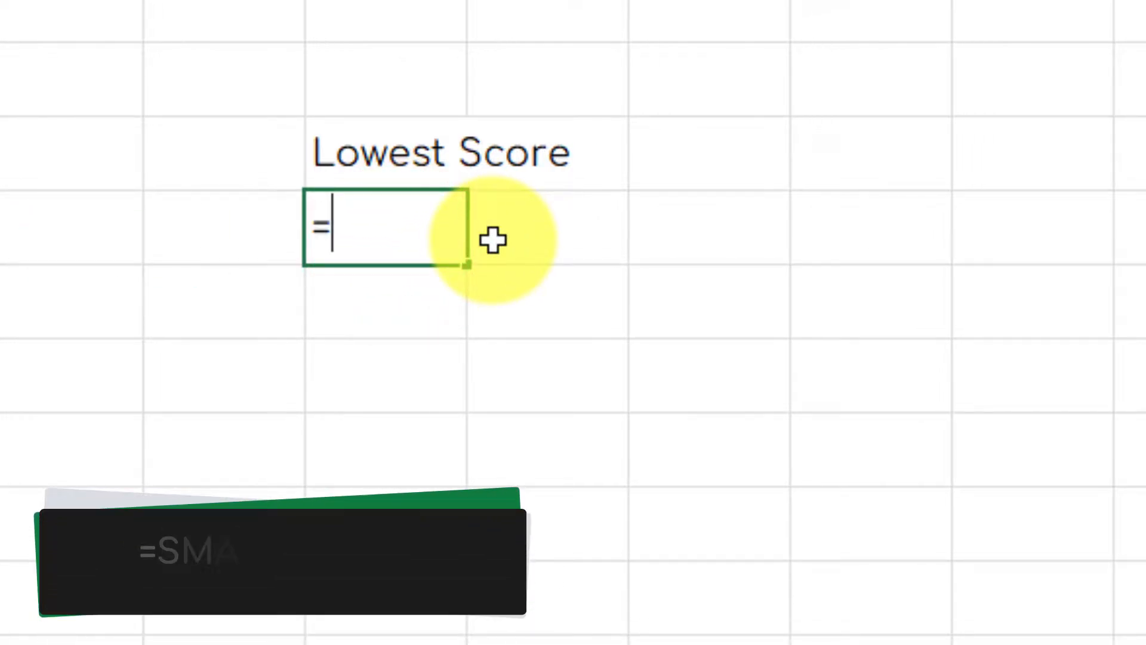
# Step: Enter =SMALL(T5:T8,1) below Lowest Score, then change its k argument to 3
pyautogui.write('SMALL(T5:T8,')
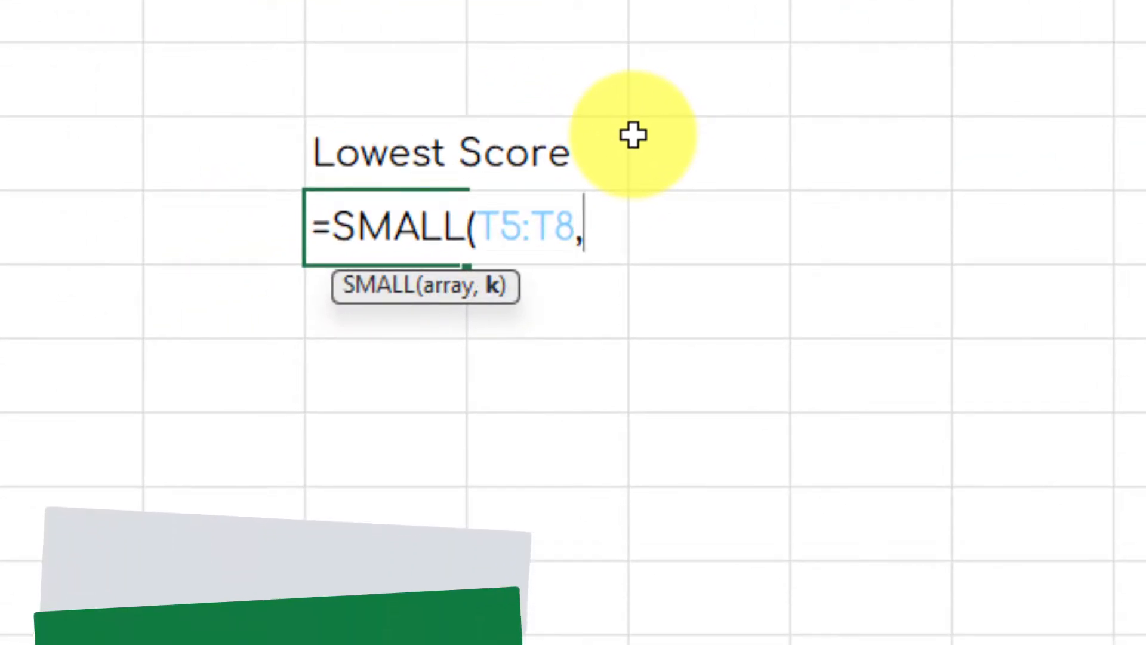
pyautogui.write('1)')
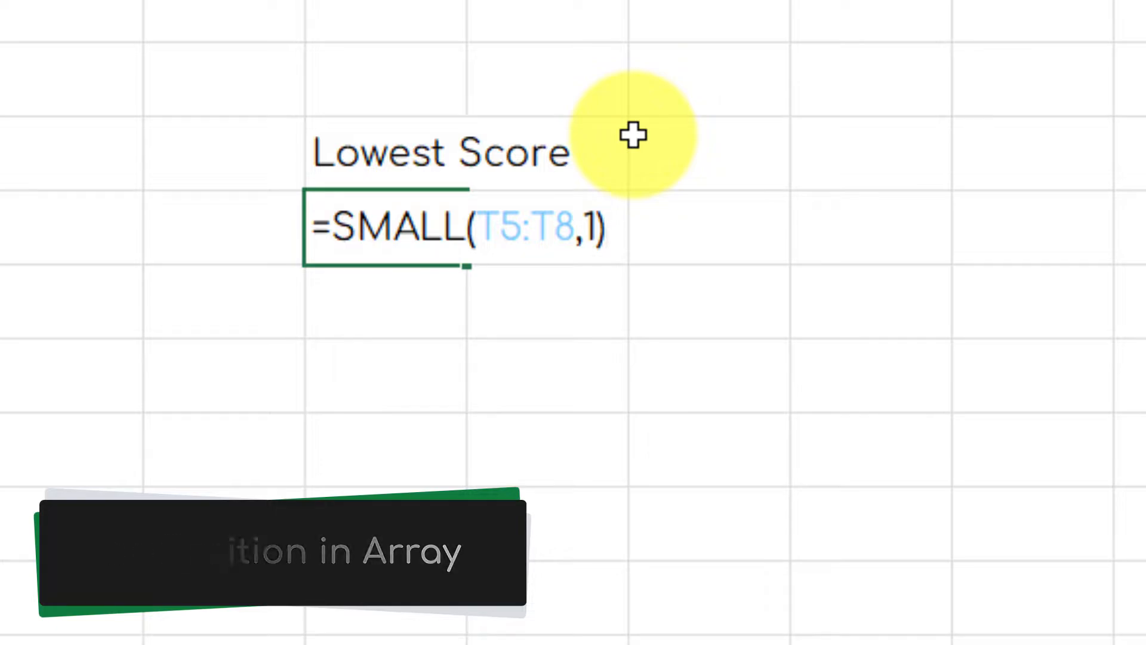
pyautogui.press('Enter')
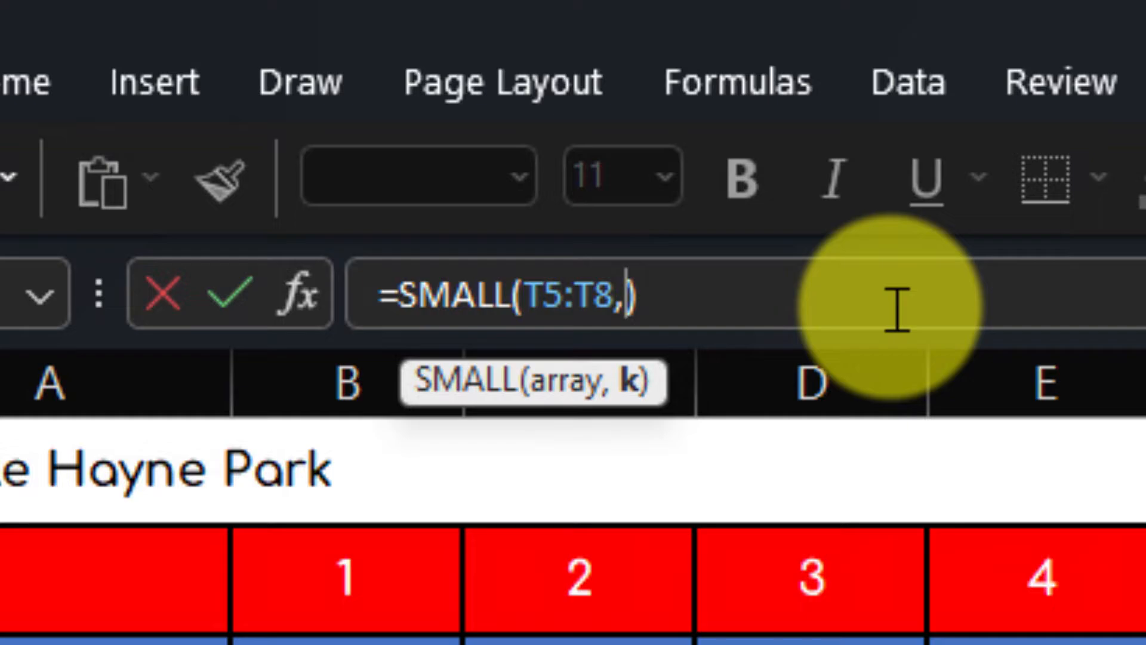
pyautogui.write('3')
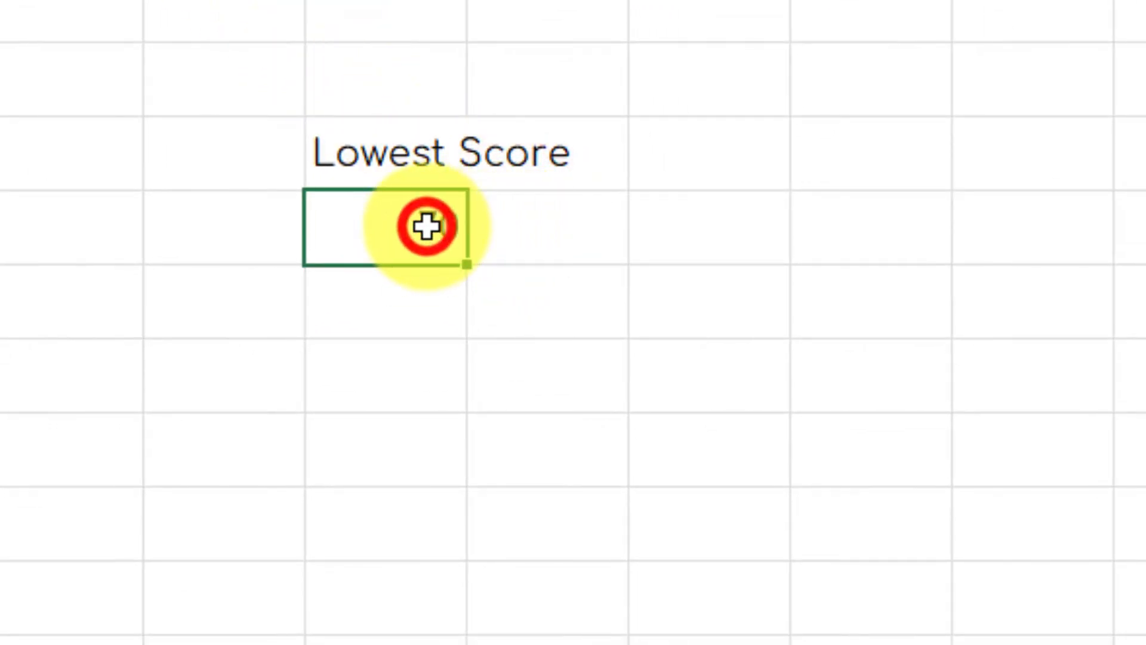
# Step: Set the LARGE formula's k argument to 0 and inspect the resulting #NUM! cell
pyautogui.write('0')
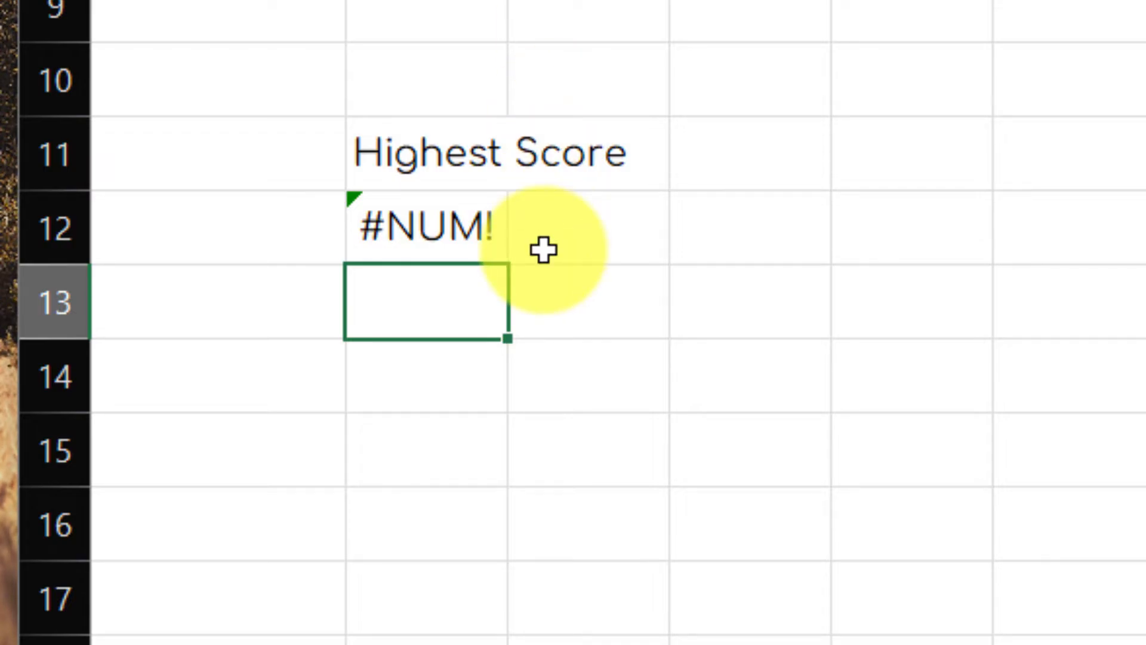
pyautogui.click(460, 215)
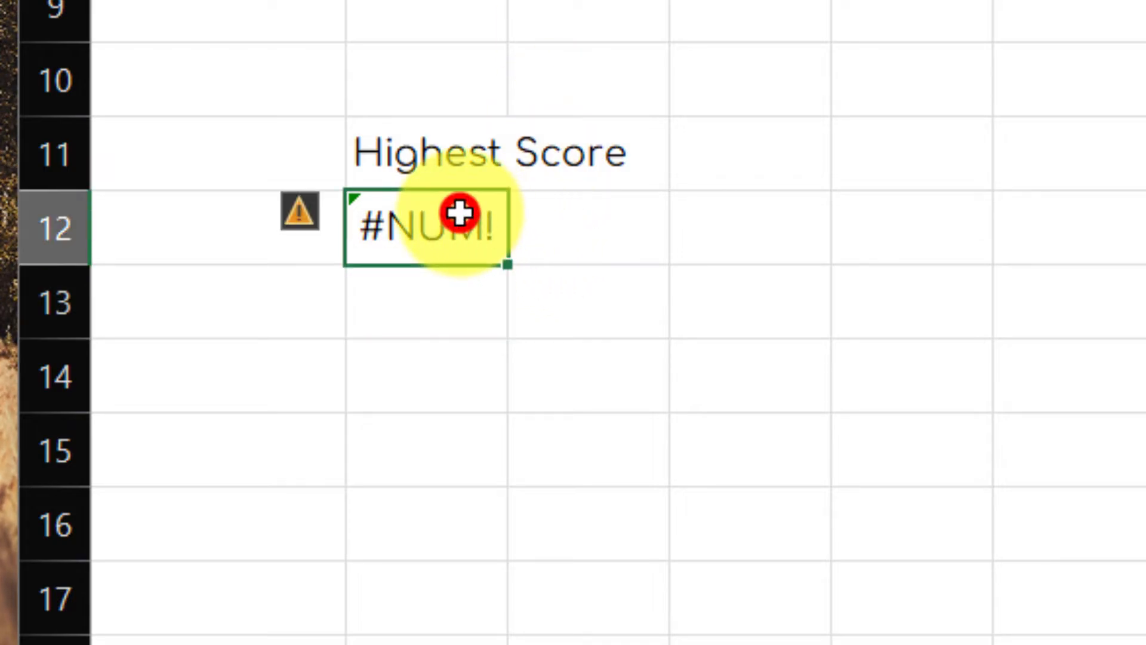